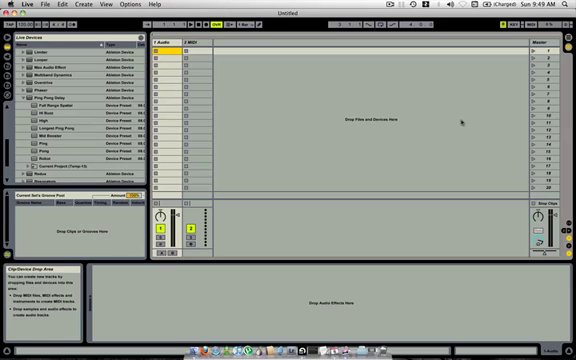
Reach Live's Preferences via the menus and look at another preferences page.
click(168, 44)
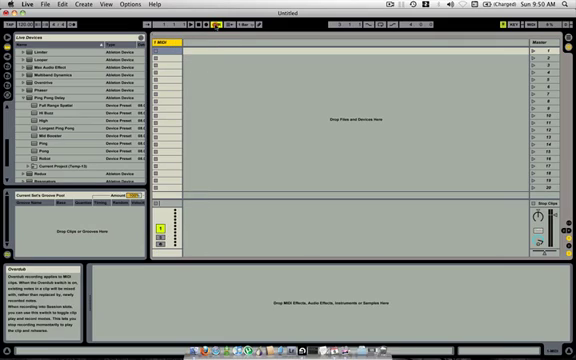
click(14, 4)
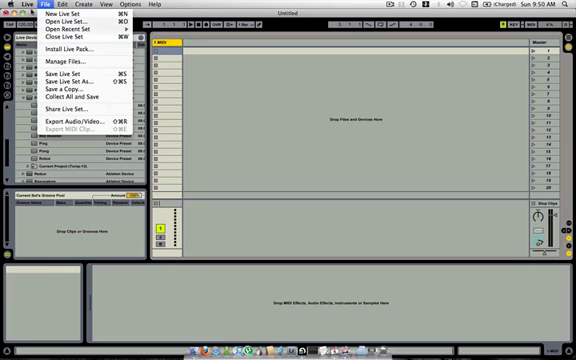
click(22, 4)
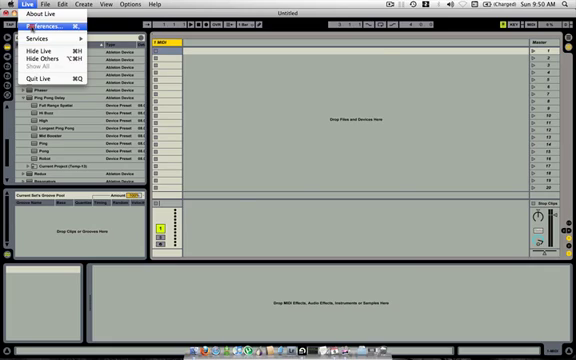
click(46, 38)
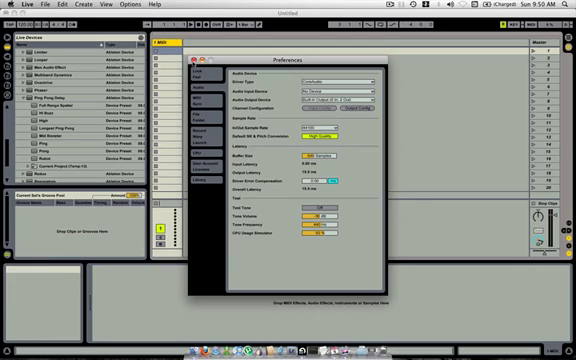
click(192, 58)
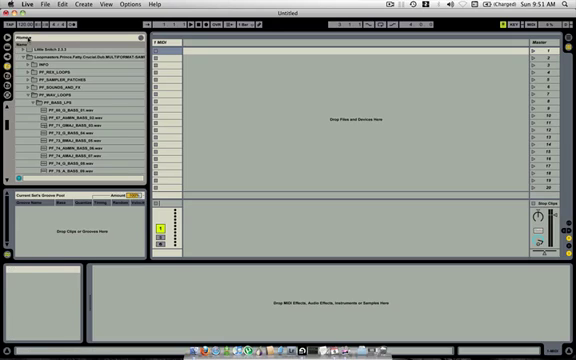
Show the Live Device Browser and expand Instruments down to the drum kit presets.
click(22, 36)
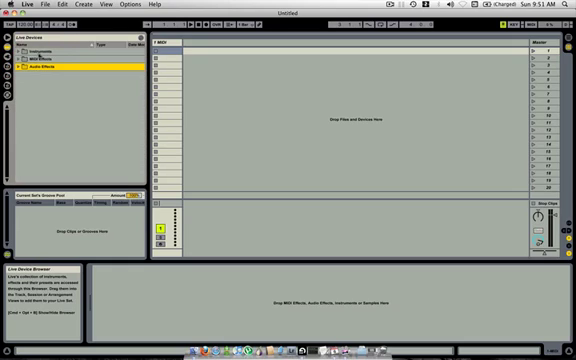
click(12, 50)
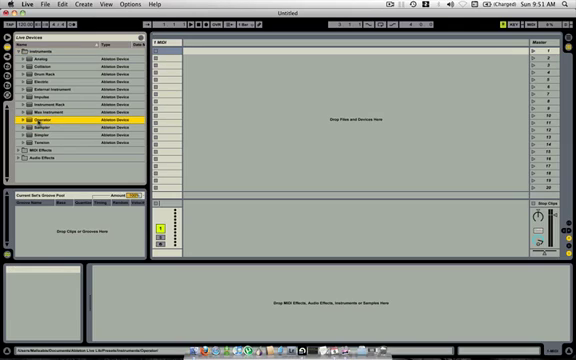
click(18, 120)
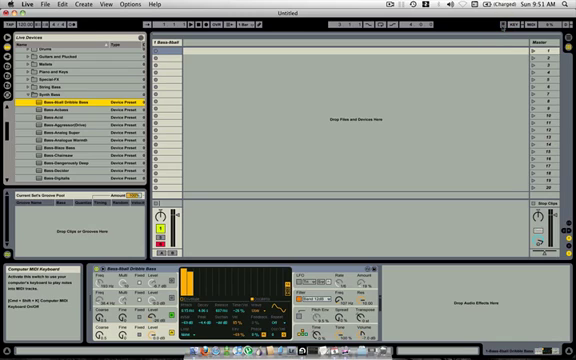
Play the loaded drum kit's sounds from the computer MIDI keyboard.
text(asdasdasdasdasd)
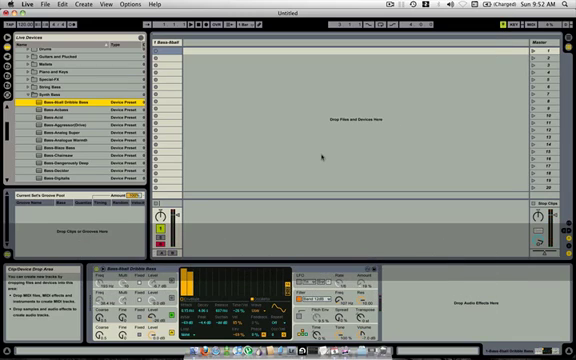
text(lkjhgfasklk)
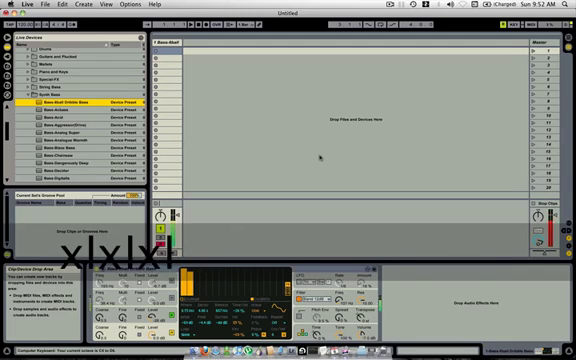
text(lkjhgfghj)
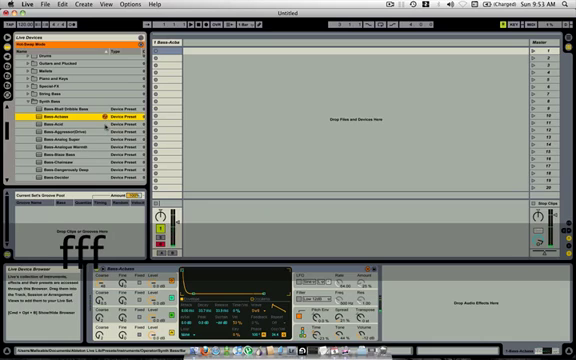
Load two other synth presets onto the track and play a few notes on each.
click(70, 132)
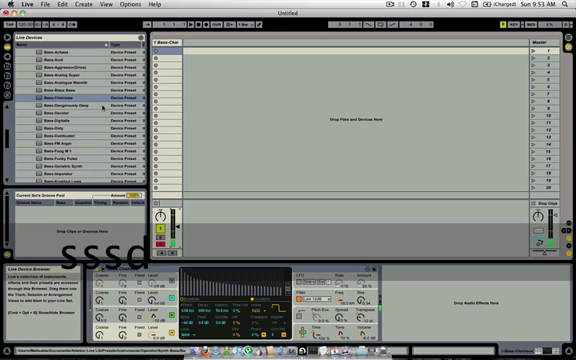
click(60, 104)
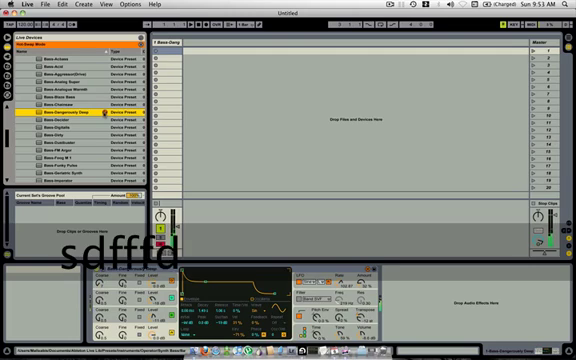
text(fdssss)
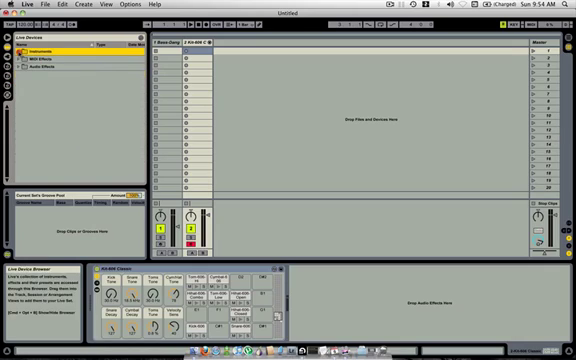
Load a drum kit from the instrument list and play it from the computer keyboard.
click(12, 48)
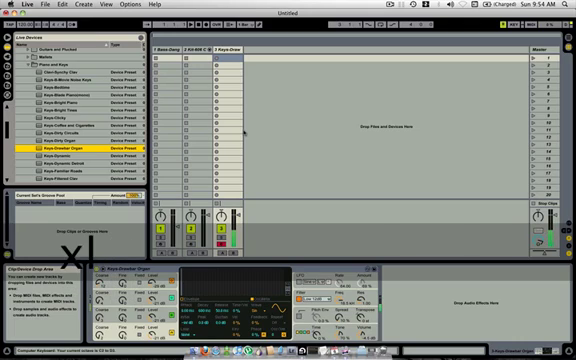
text(kdhdjfjgkks)
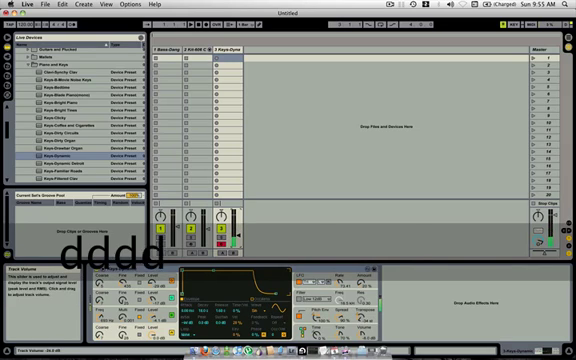
text(dsggg)
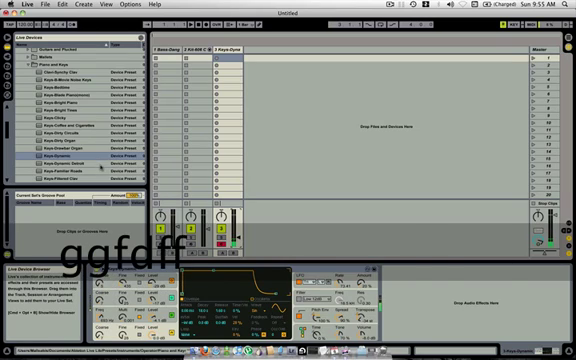
Audition two further drum kit presets from the library list.
click(70, 156)
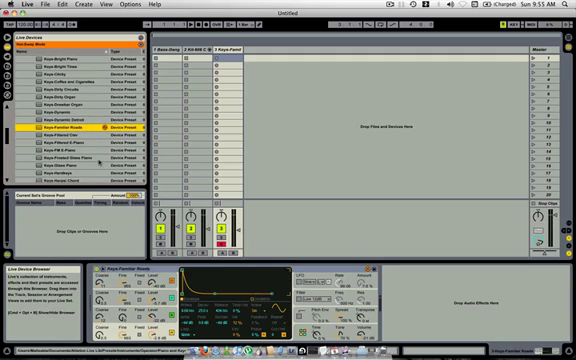
click(76, 156)
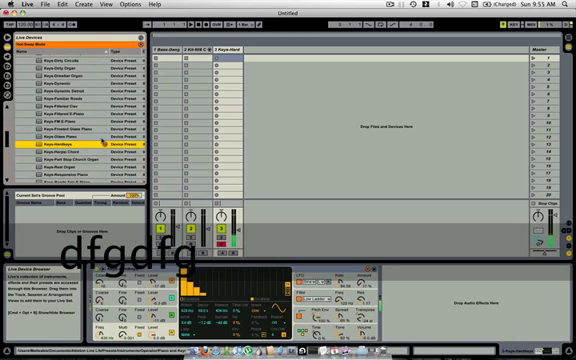
scroll(down, 3)
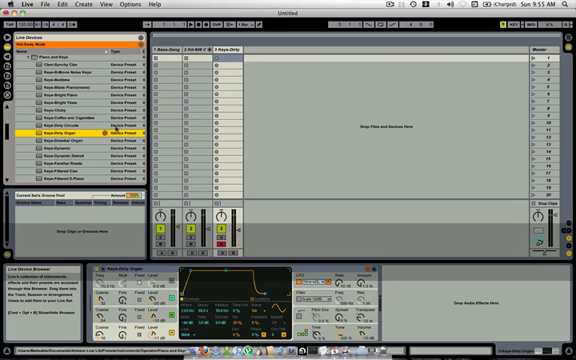
Load another drum kit preset into the Impulse device on the track.
click(72, 142)
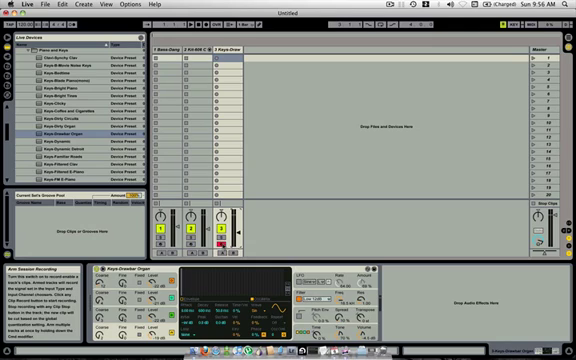
text(sdfsdf)
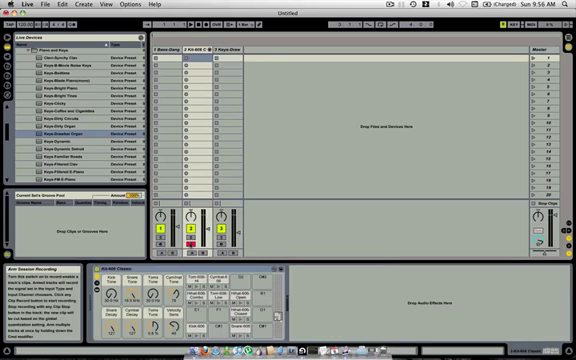
text(sdaaa)
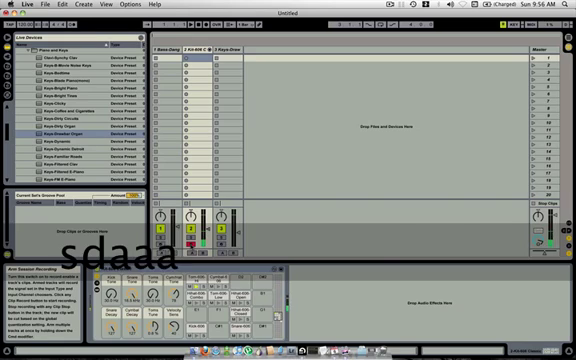
text(fasasde)
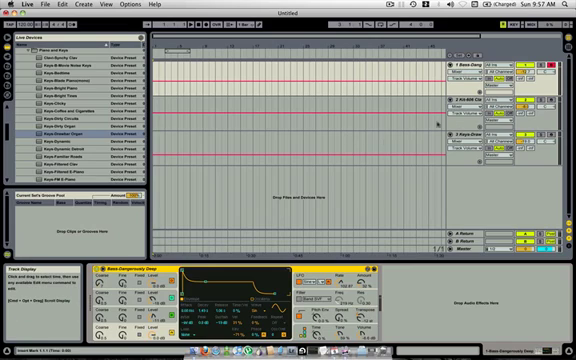
mouse_move(304, 144)
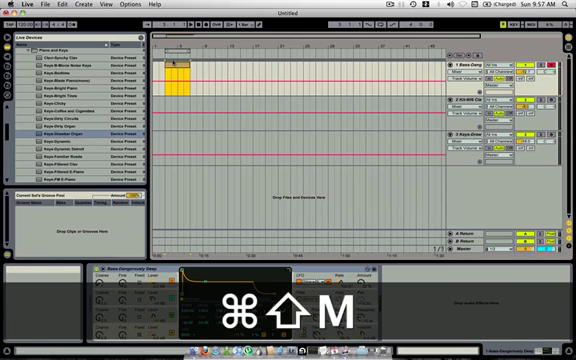
Insert an empty MIDI clip on the bass track with Cmd+Shift+M.
key(cmd+shift+m)
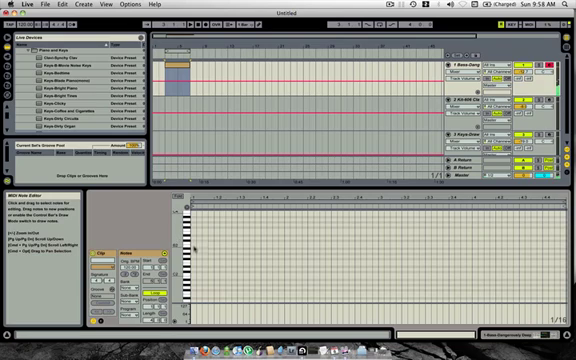
Draw one quarter note in the bass clip and duplicate it into a repeating row.
click(172, 70)
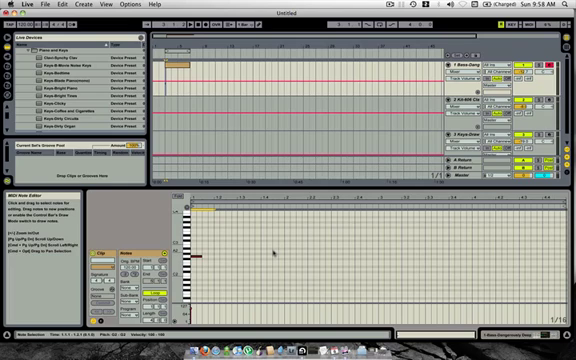
key(cmd+d)
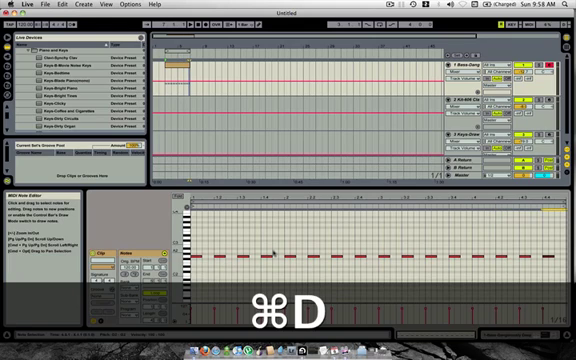
key(cmd+d)
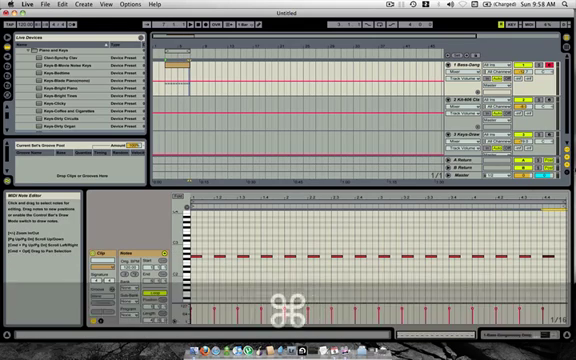